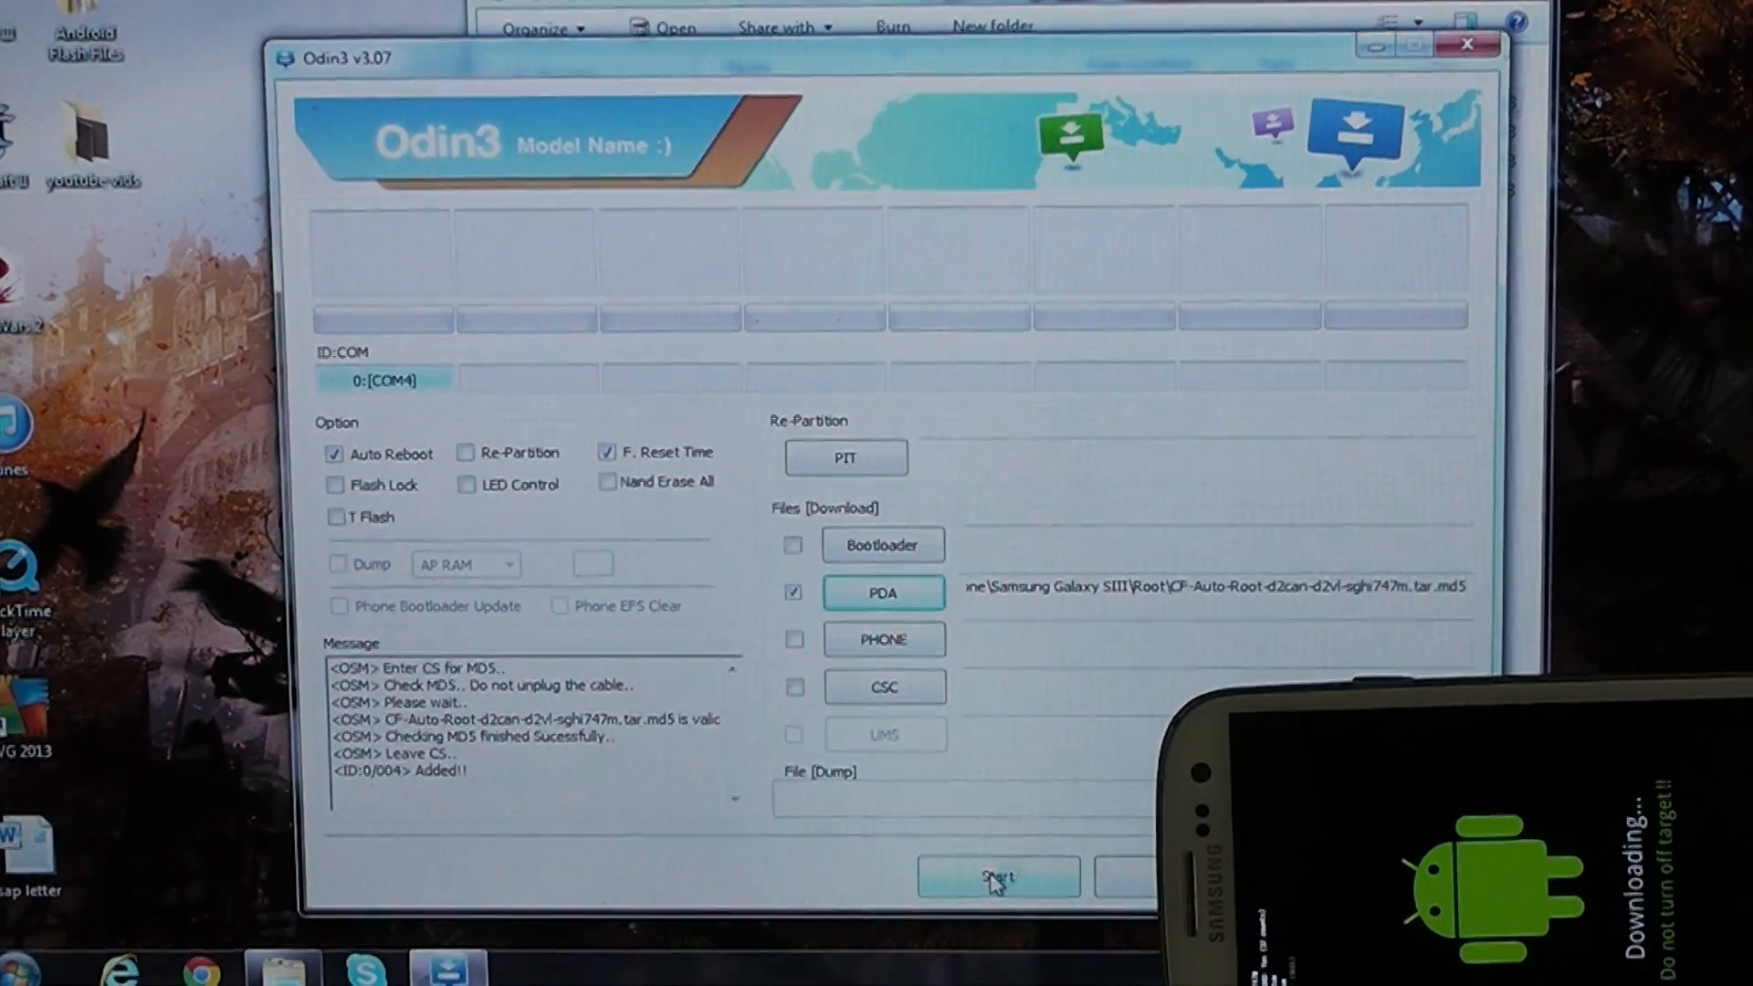
Start flashing the CF-Auto-Root package from PDA to the Galaxy S III
left_click(997, 877)
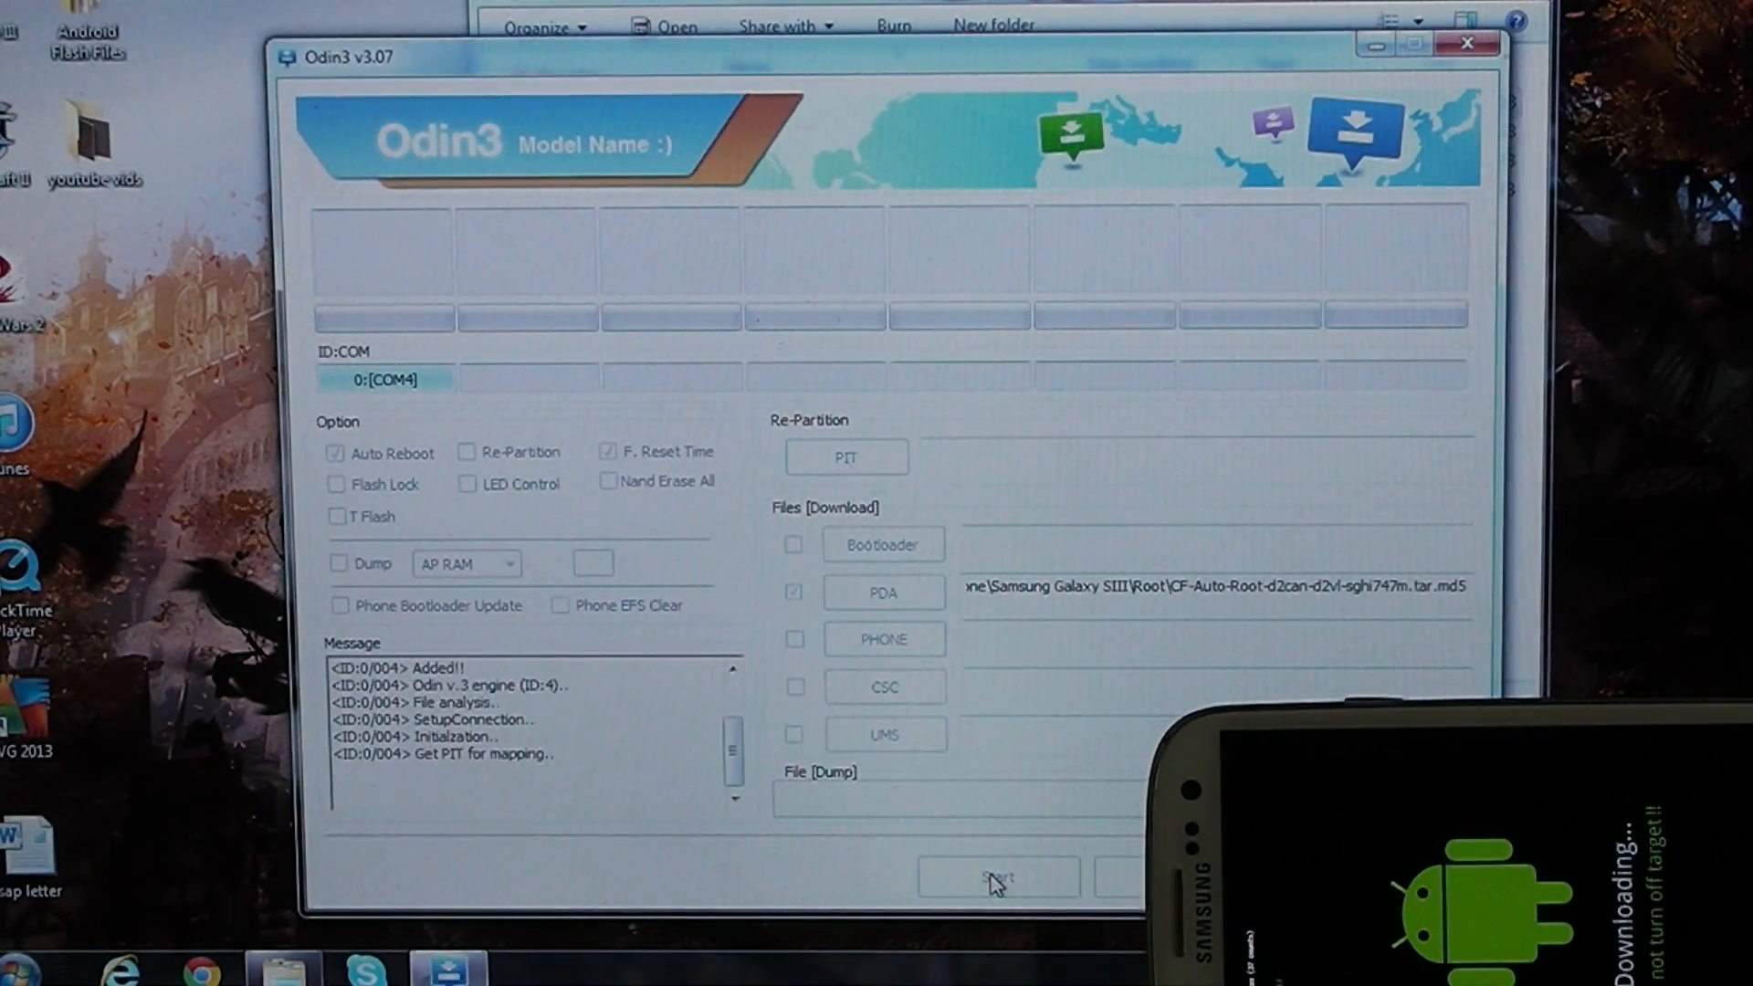
left_click(997, 876)
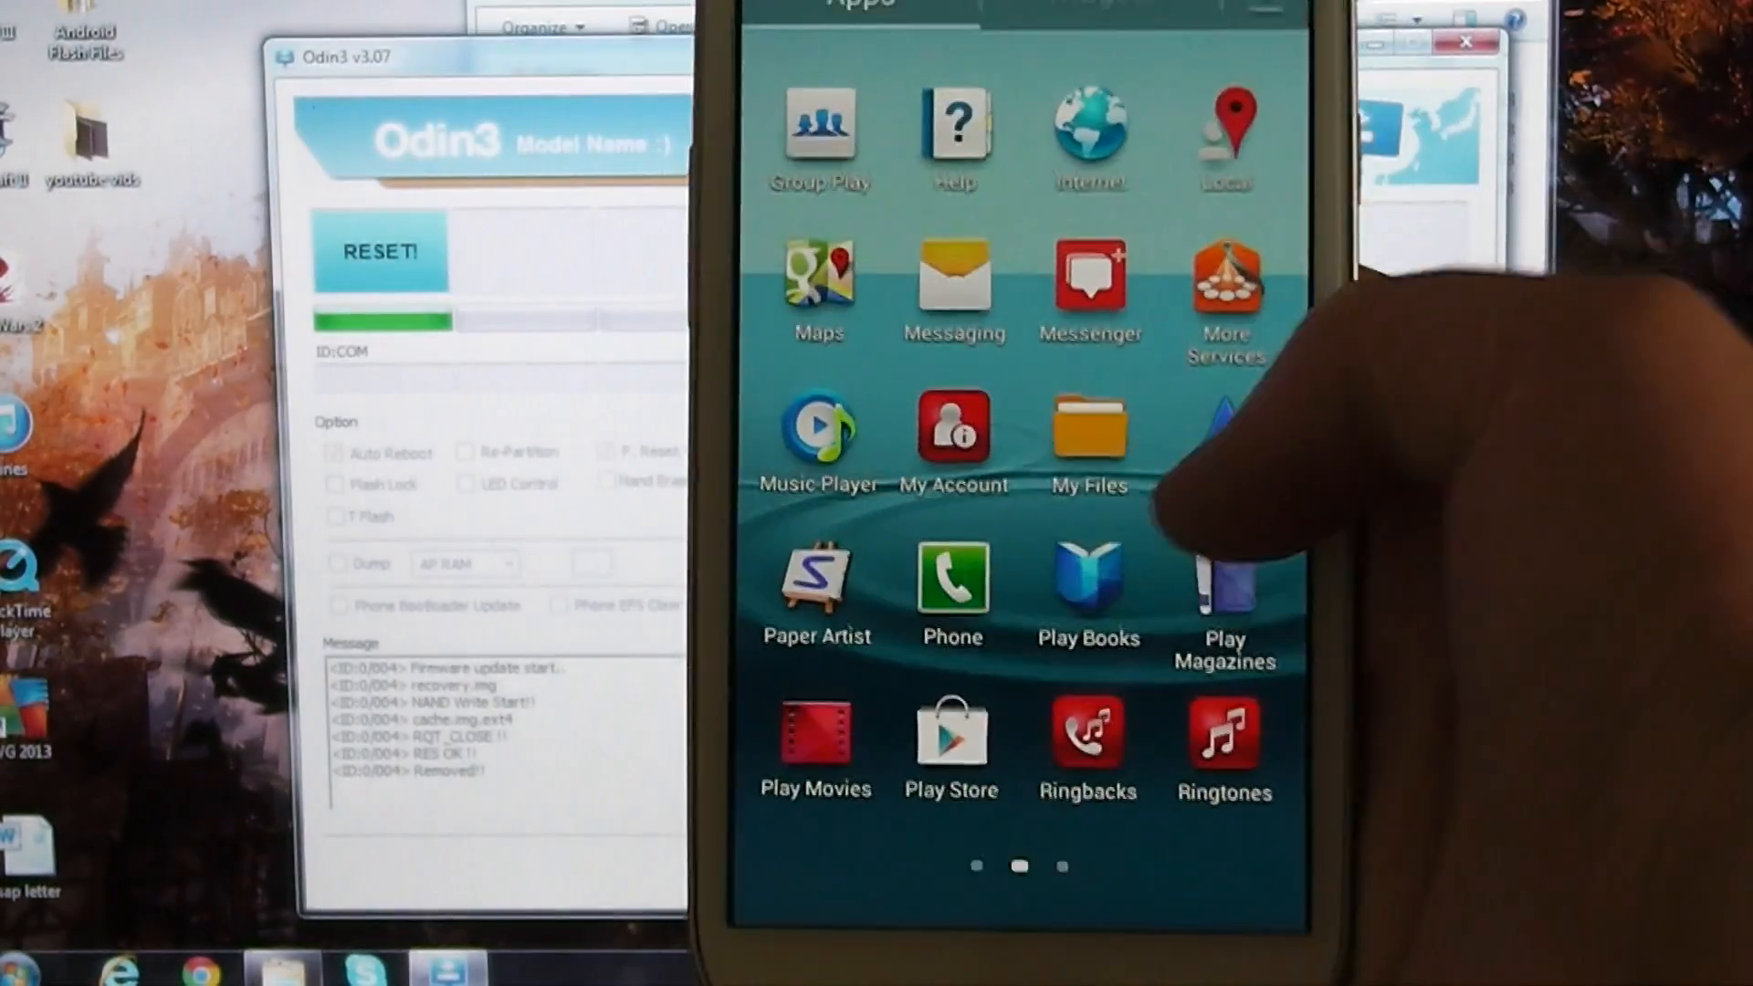
Swipe to the last page of the app drawer to reveal the SuperSU icon
scroll("left", 3)
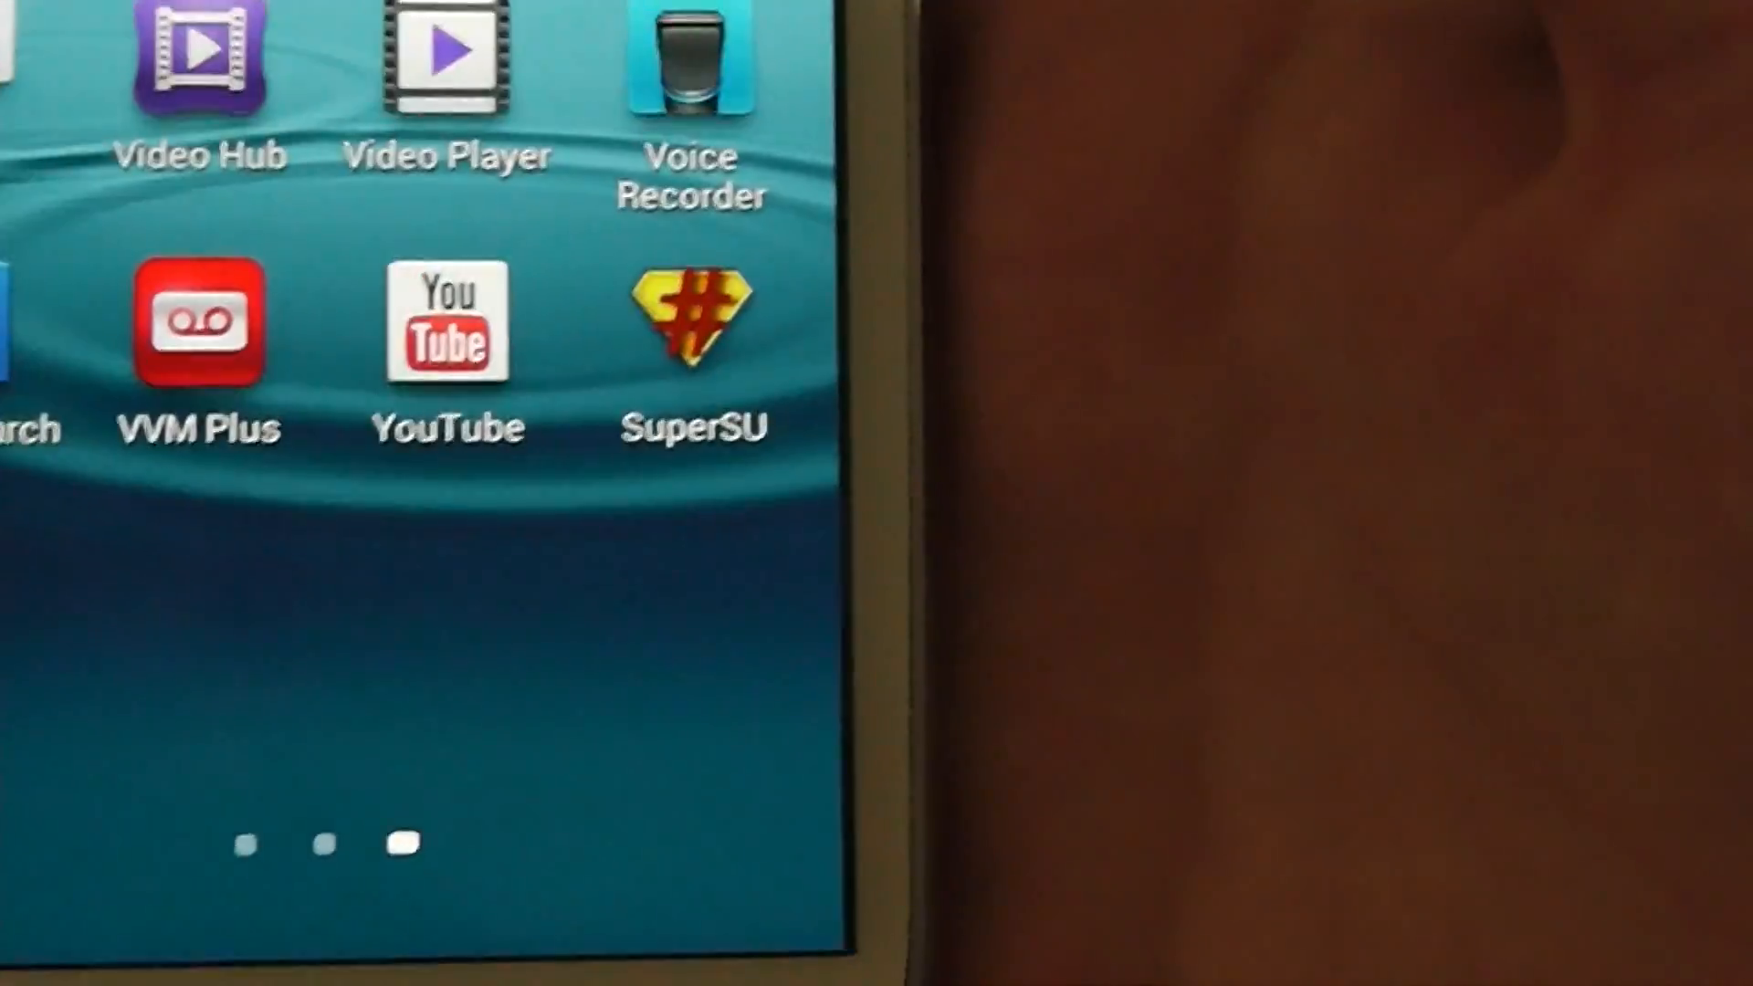